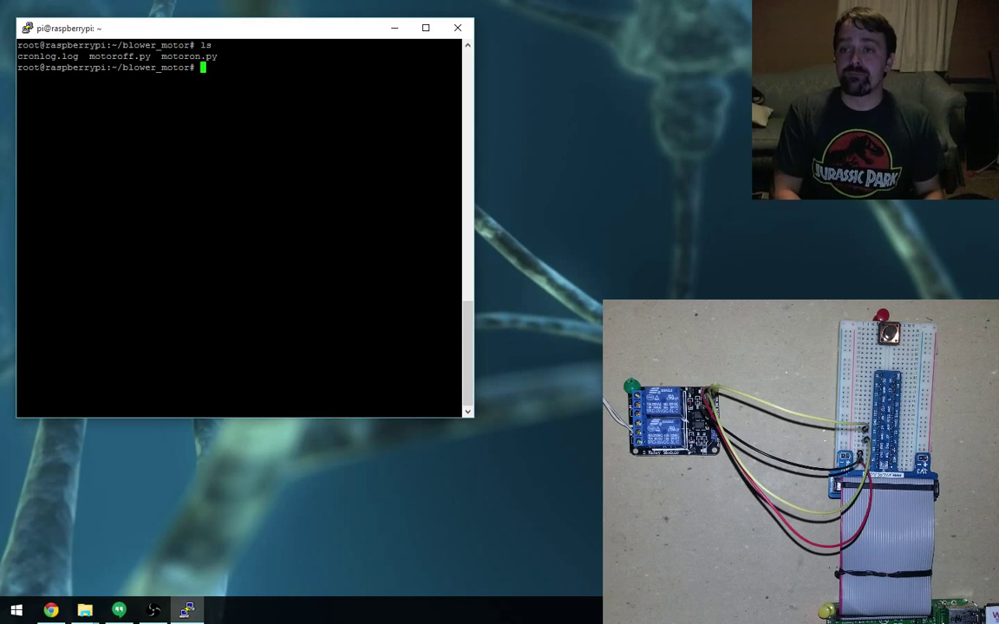
Step: View the motoron.py blower script in vi
{"action": "type", "text": "vi motoron.py"}
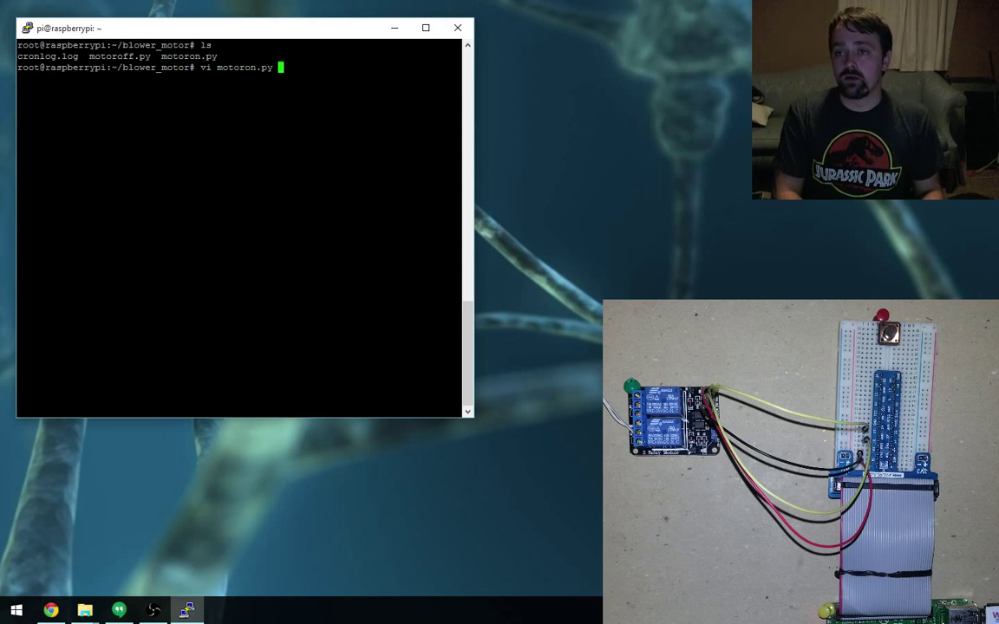
{"action": "key", "text": "Return"}
{"action": "type", "text": "vi /etc/rc.local"}
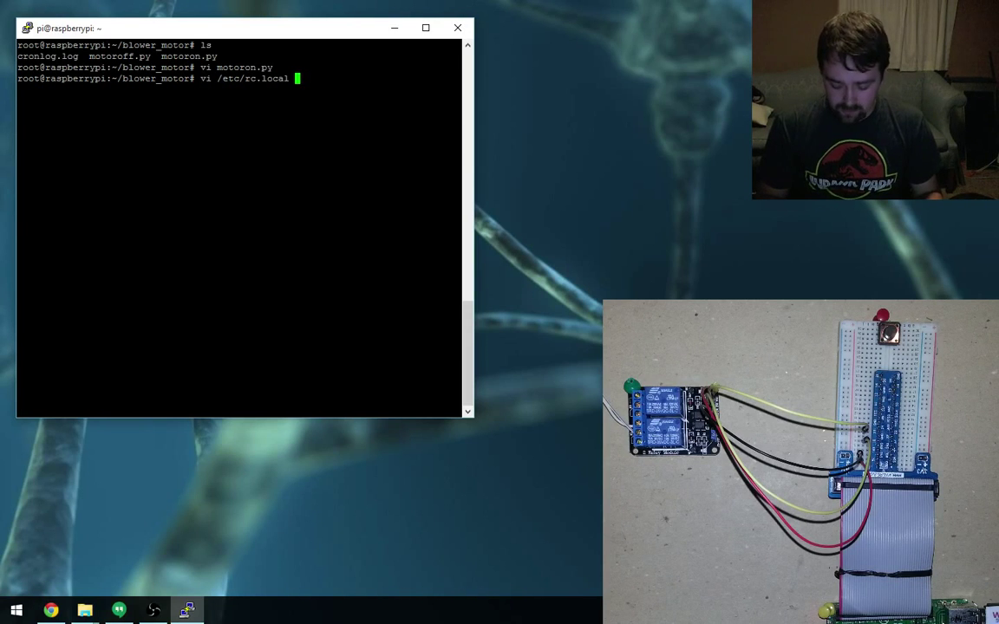
{"action": "key", "text": "Return"}
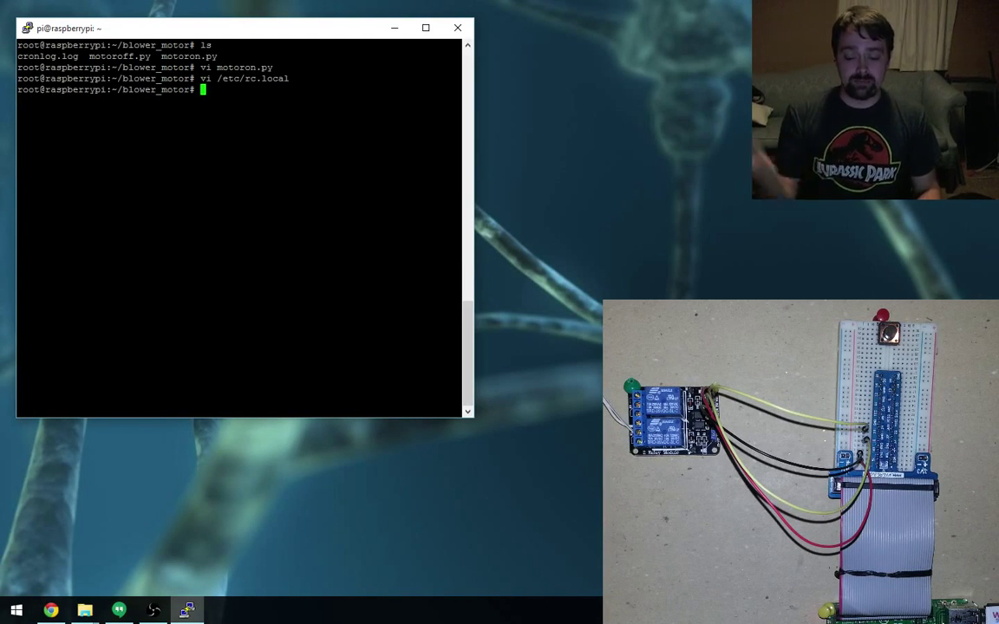
Step: Tail cronlog.log to list the latest motor ON/OFF timestamps from 2015-08-22
{"action": "type", "text": "tail cronlog.log"}
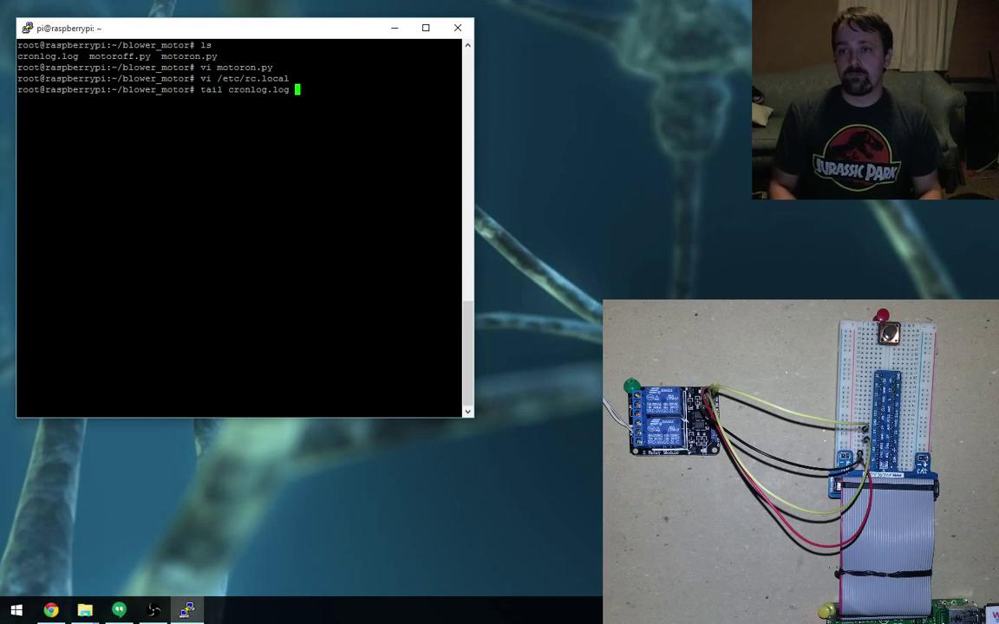
{"action": "key", "text": "Return"}
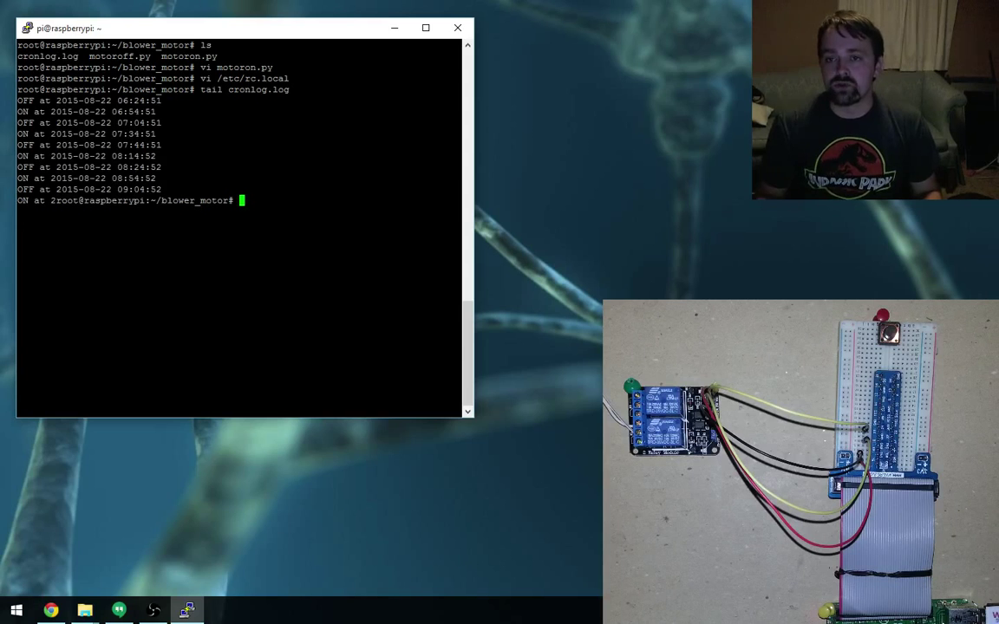